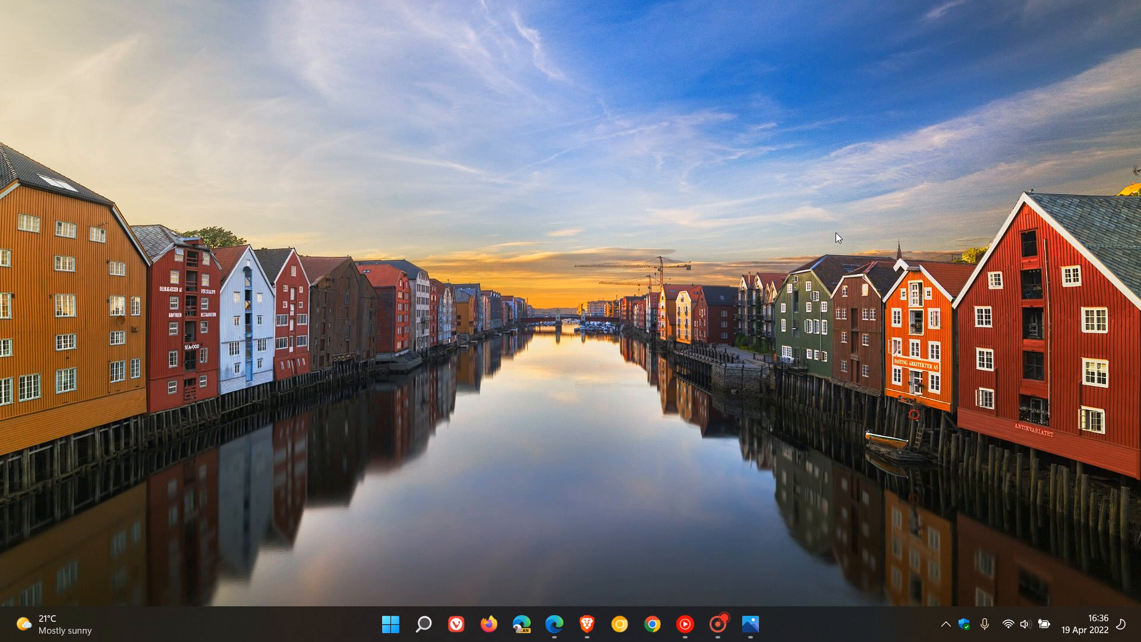
pyautogui.moveTo(788, 262)
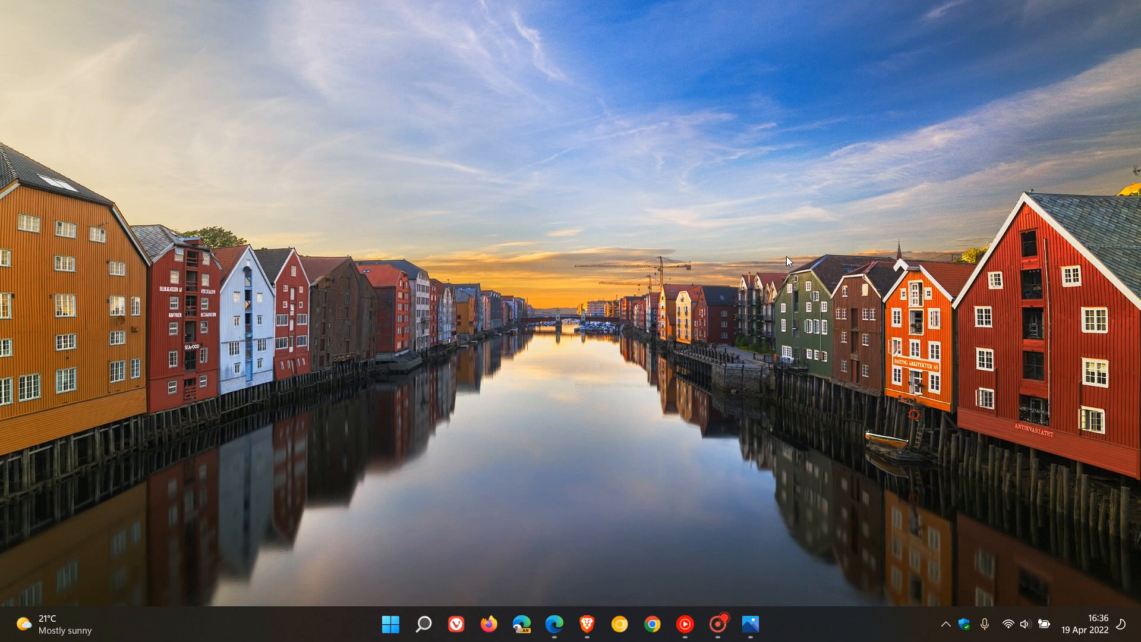
pyautogui.moveTo(808, 199)
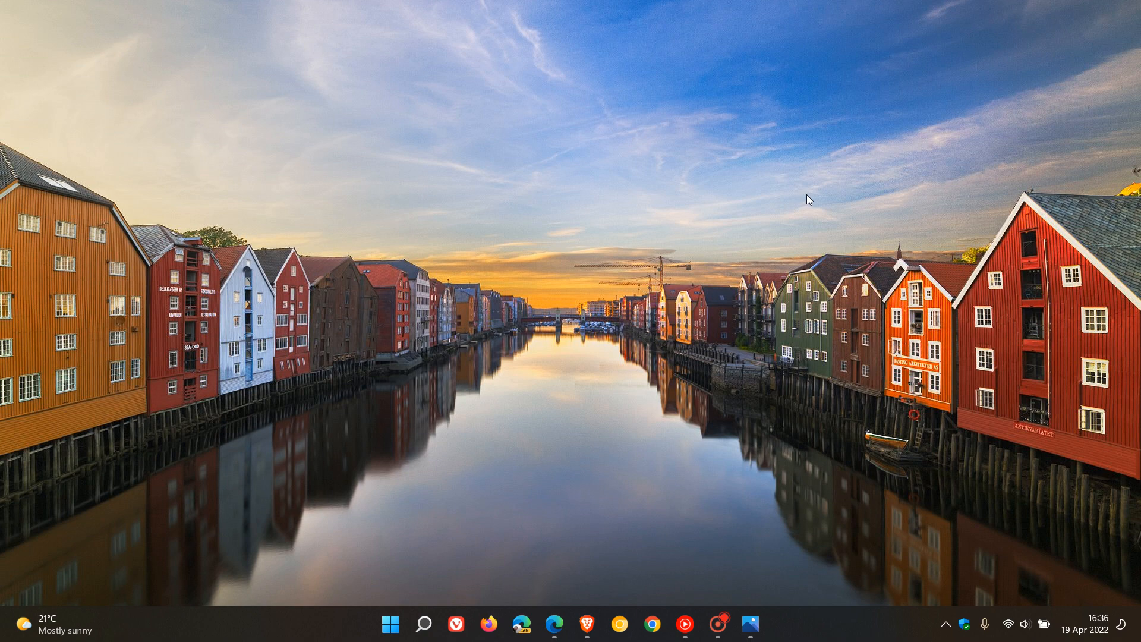
pyautogui.moveTo(821, 236)
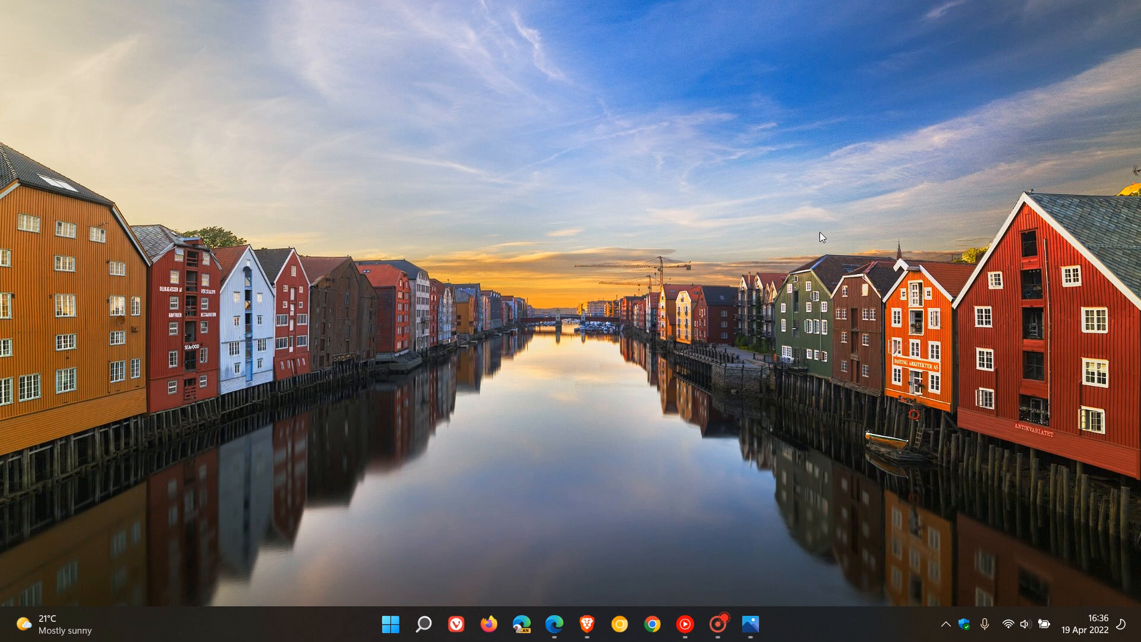
pyautogui.moveTo(765, 484)
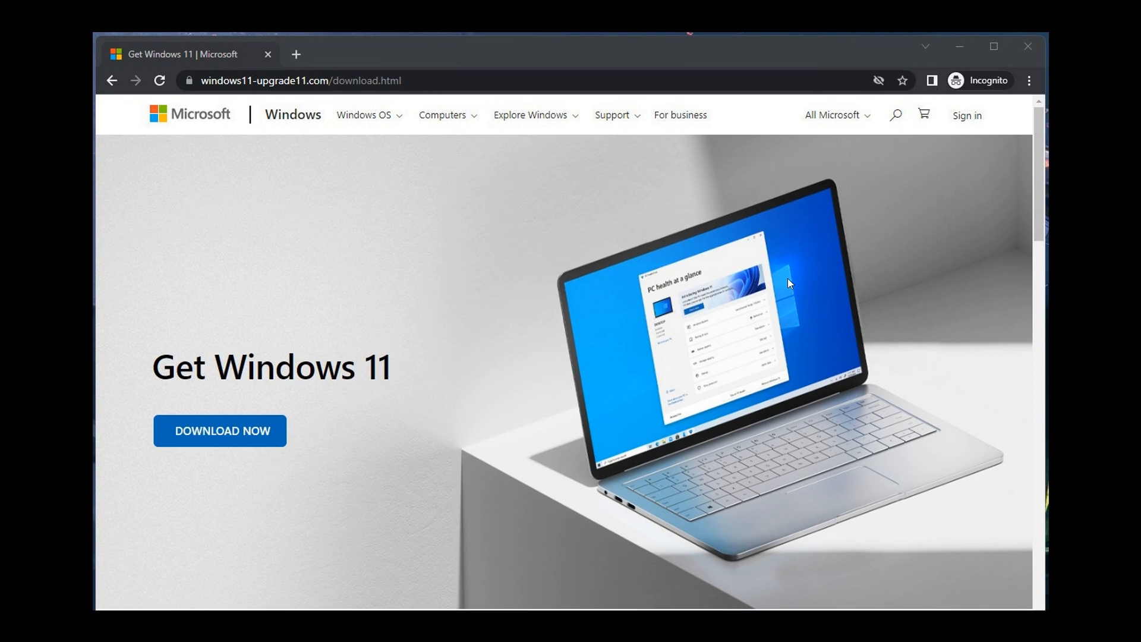
pyautogui.moveTo(770, 317)
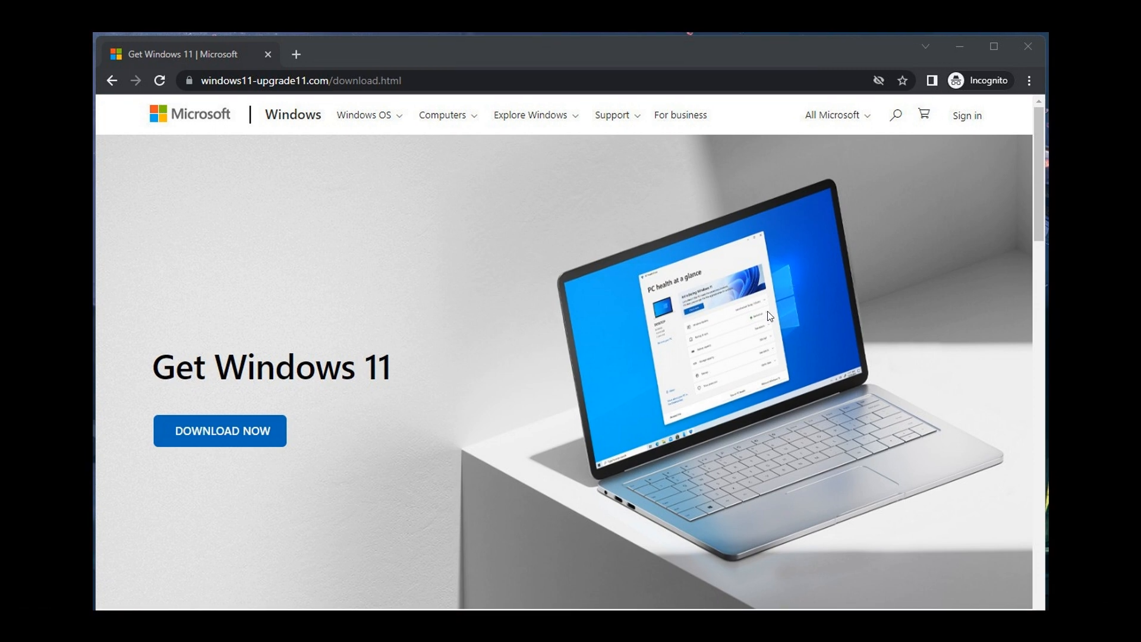
pyautogui.moveTo(754, 316)
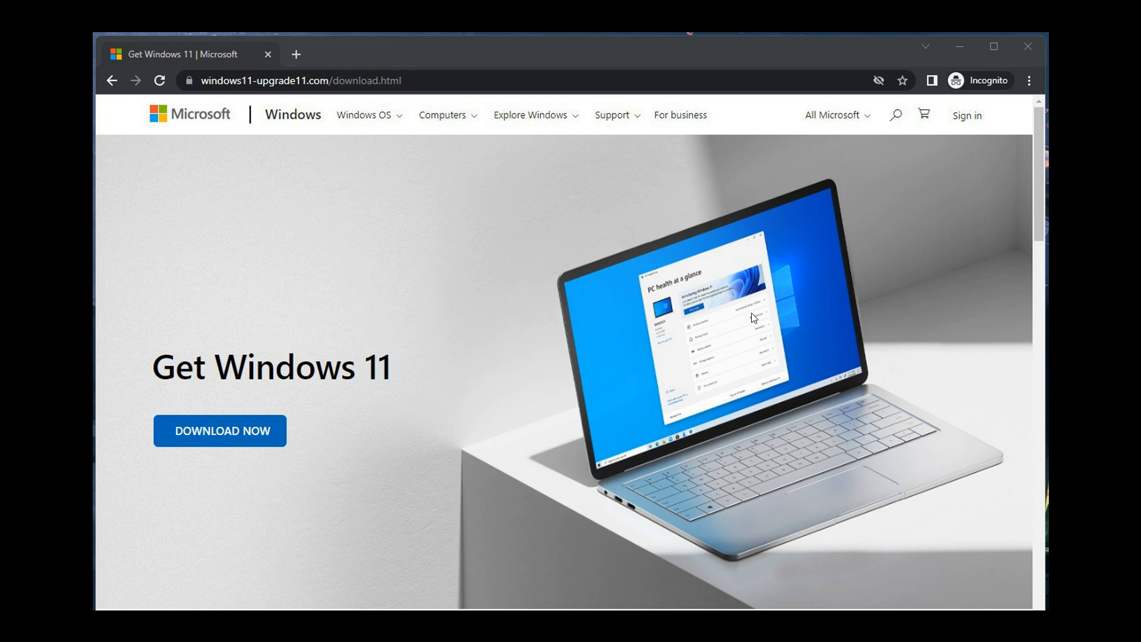
pyautogui.moveTo(830, 277)
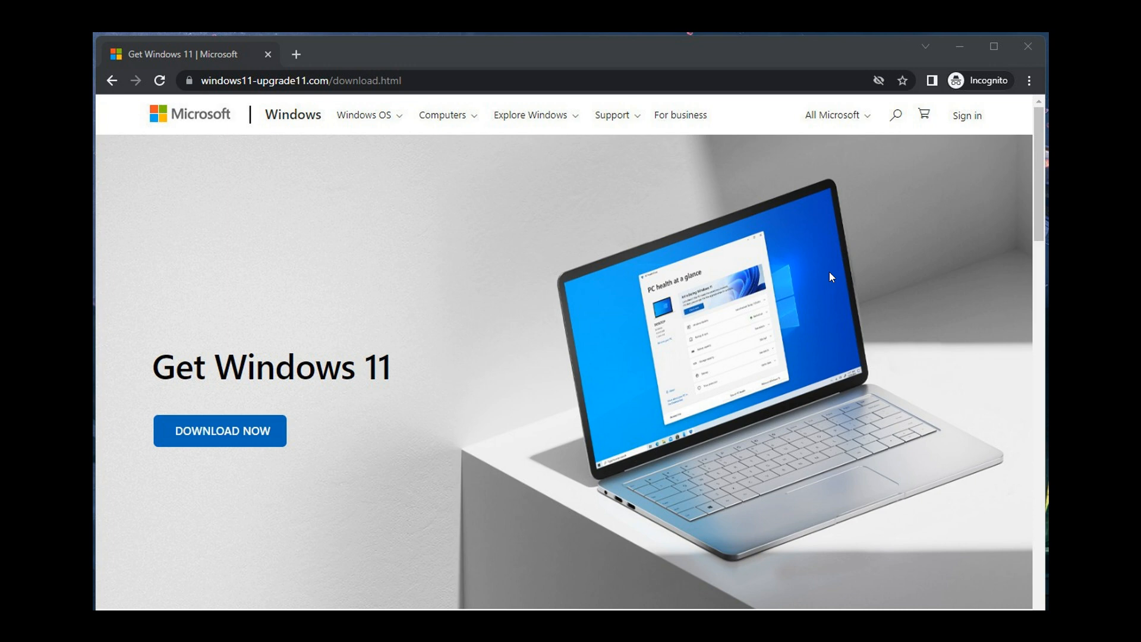
pyautogui.moveTo(779, 277)
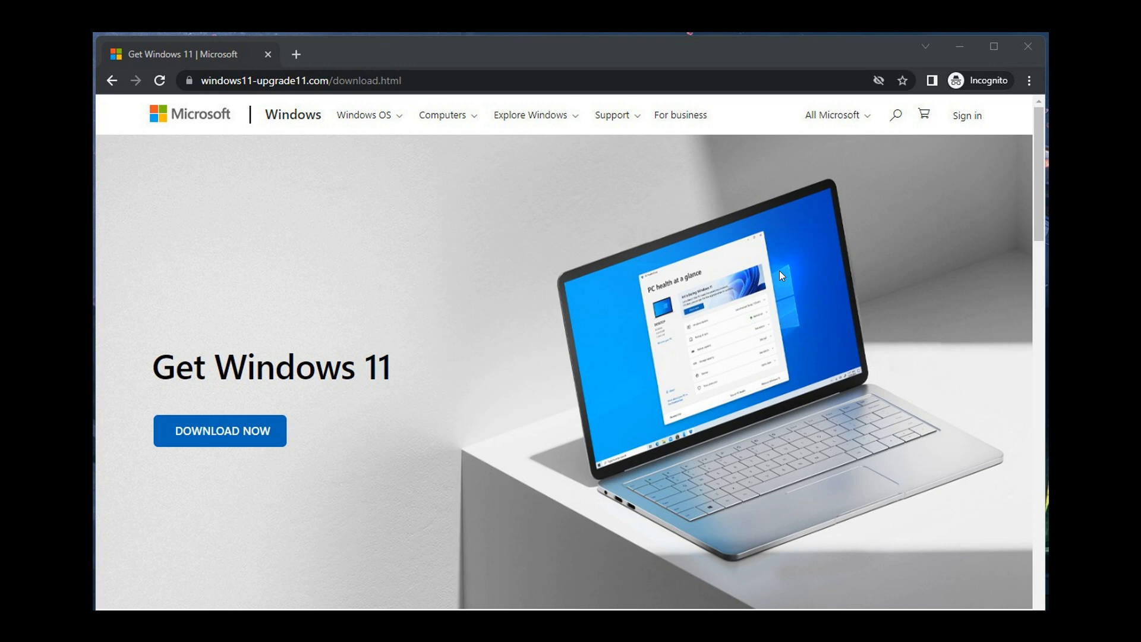
pyautogui.moveTo(334, 410)
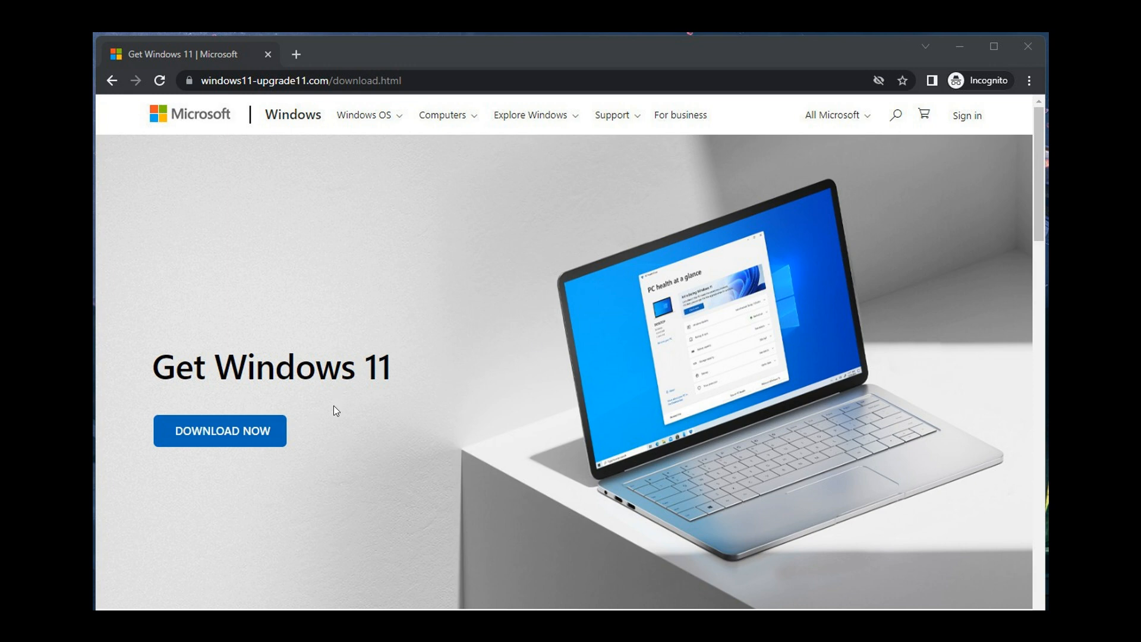
pyautogui.moveTo(750, 350)
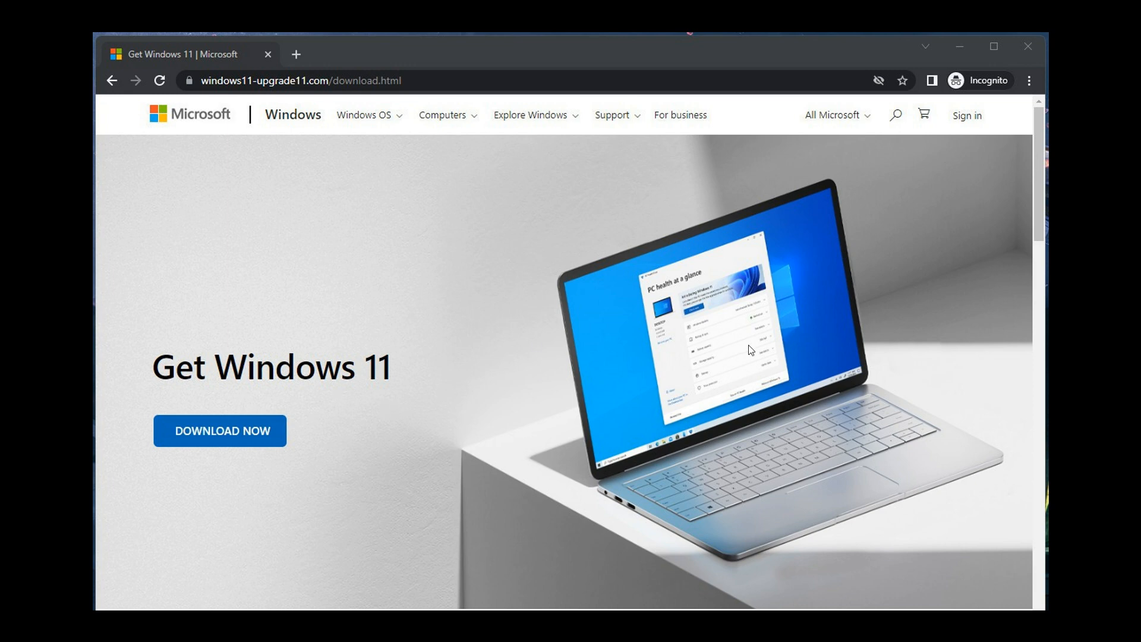
pyautogui.moveTo(884, 182)
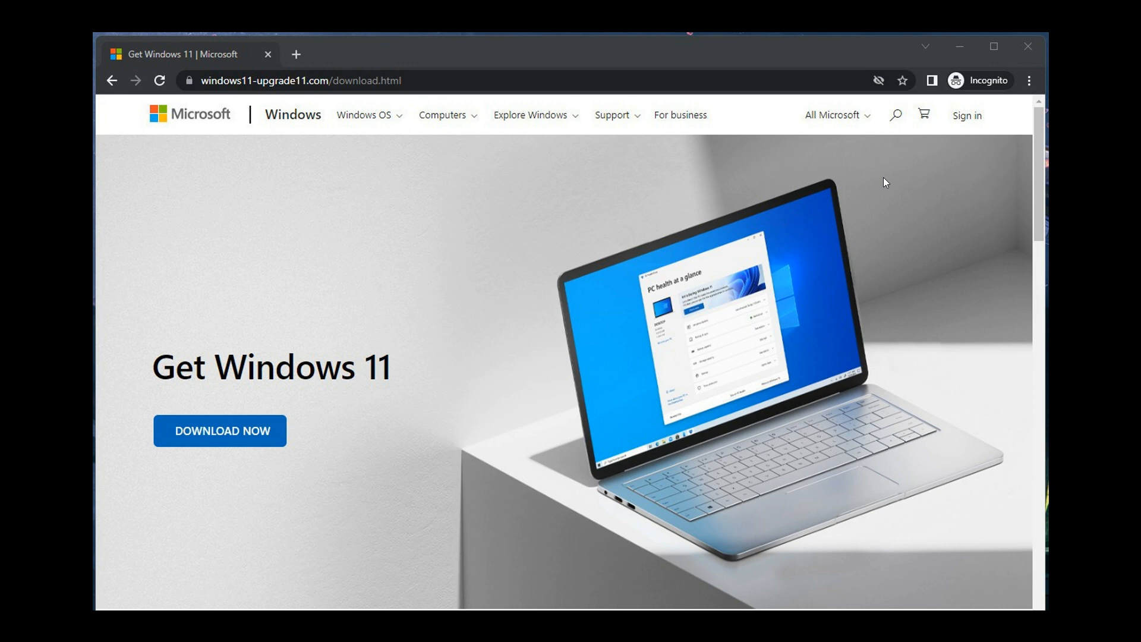
pyautogui.moveTo(633, 302)
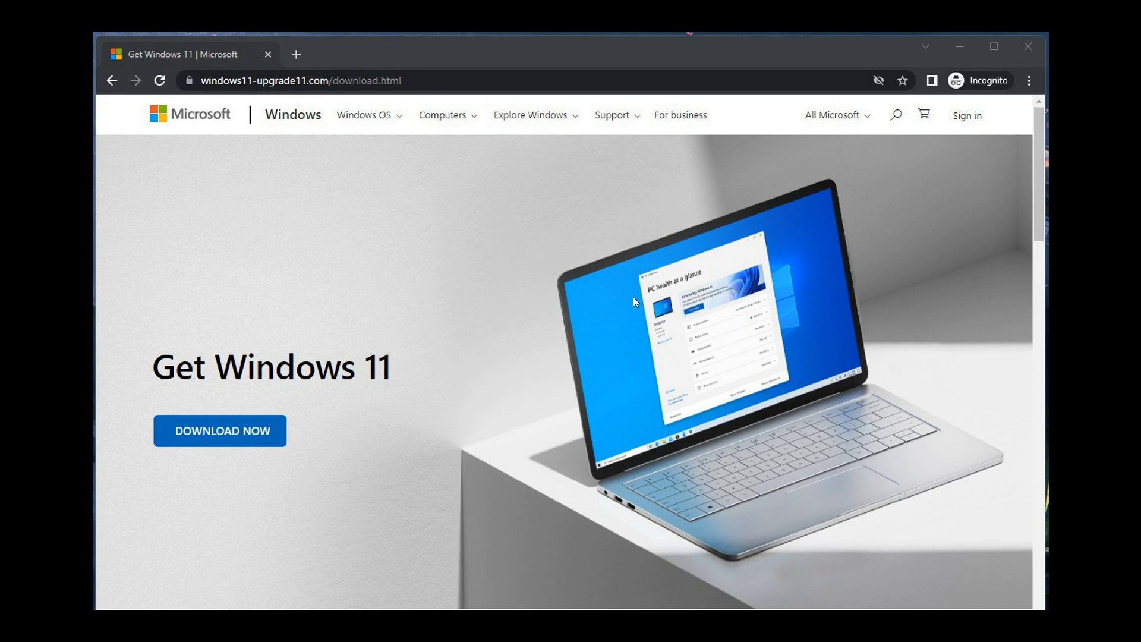
pyautogui.moveTo(349, 97)
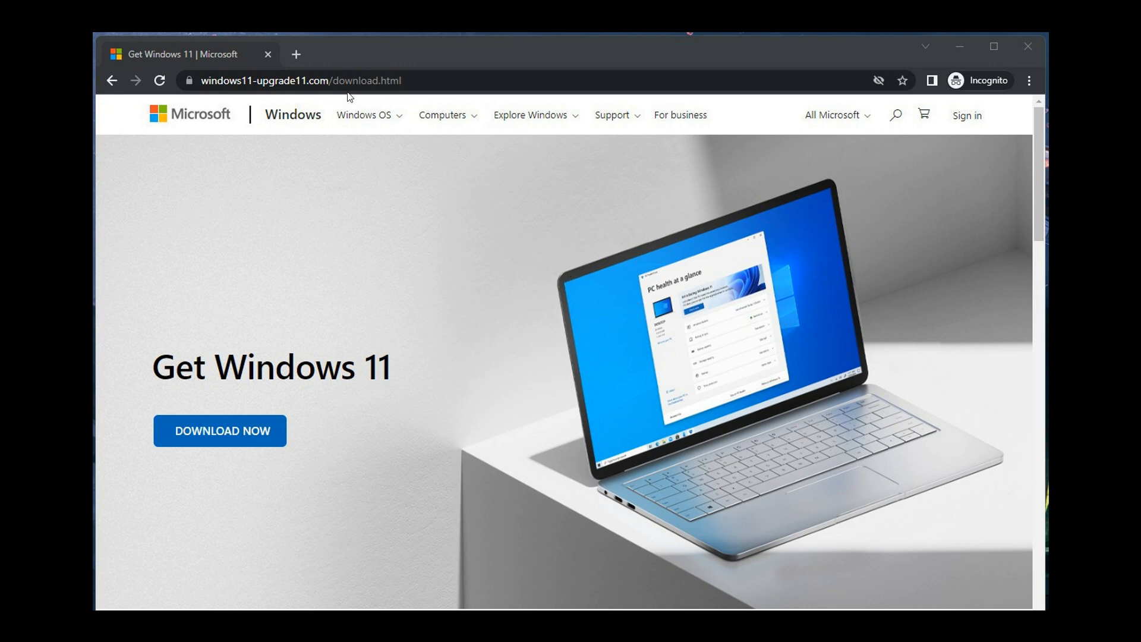
pyautogui.moveTo(286, 93)
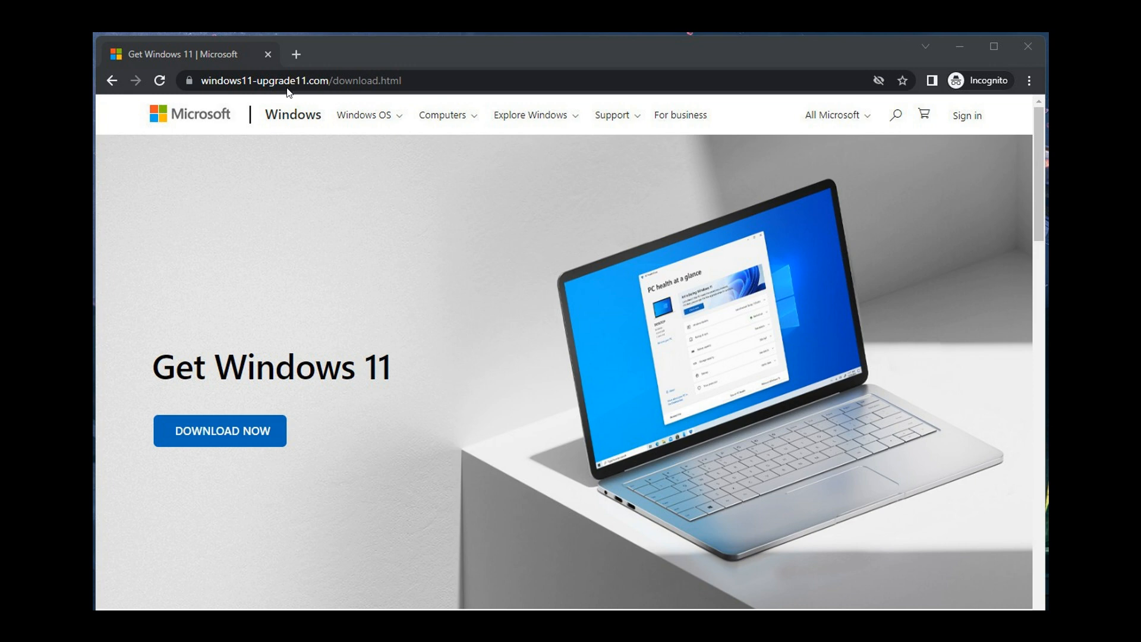
pyautogui.moveTo(322, 95)
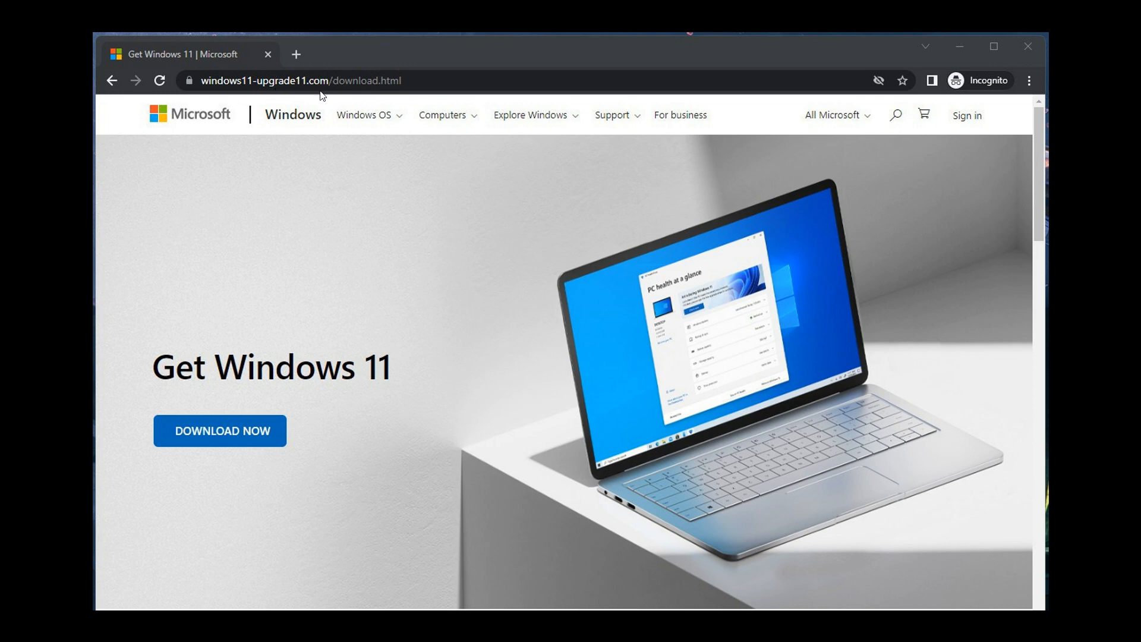
pyautogui.moveTo(288, 93)
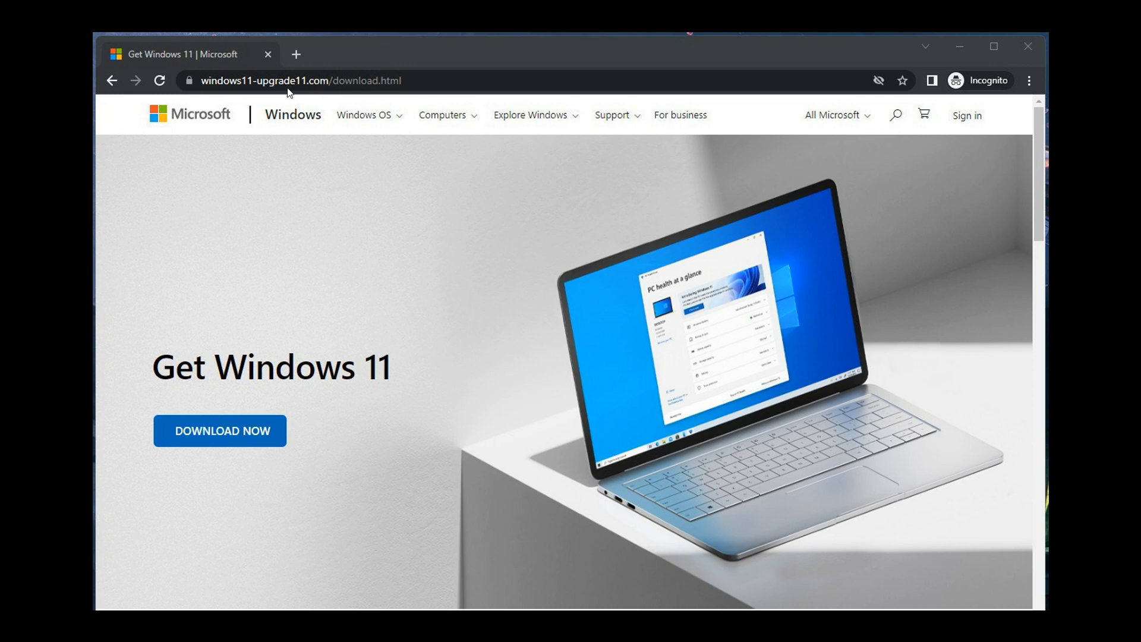
pyautogui.moveTo(318, 77)
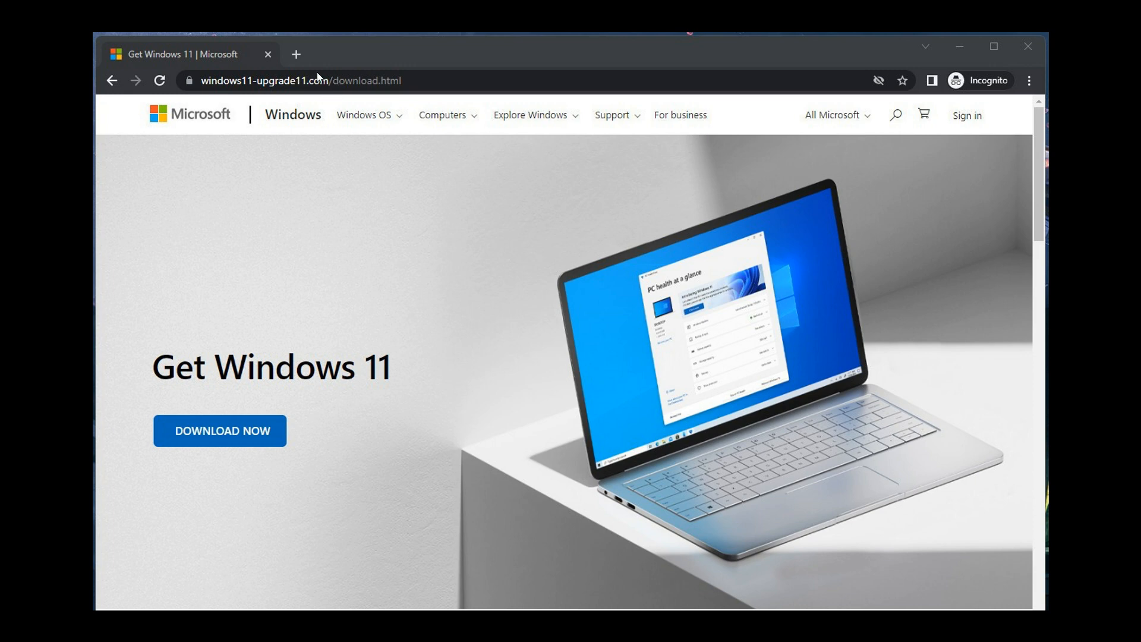
pyautogui.moveTo(324, 96)
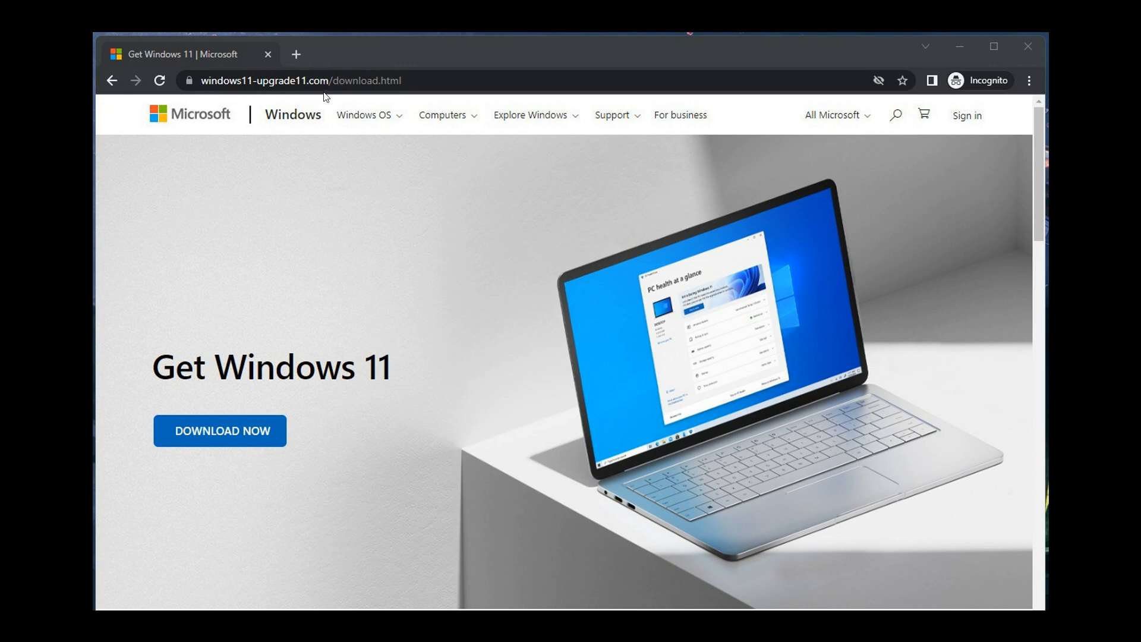
pyautogui.moveTo(333, 305)
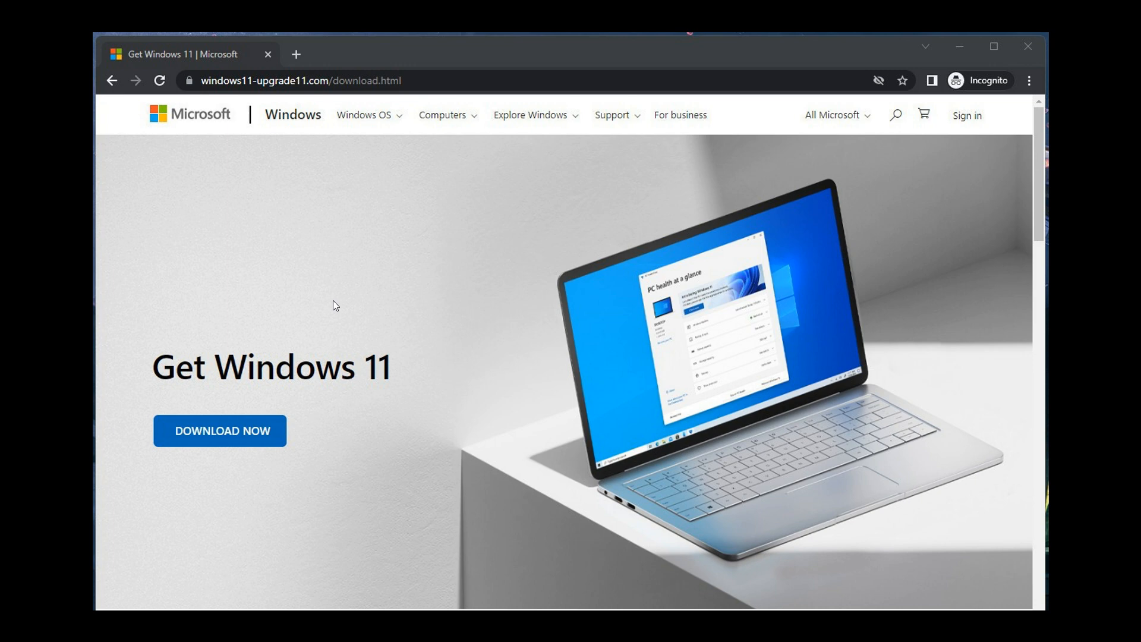
pyautogui.moveTo(607, 328)
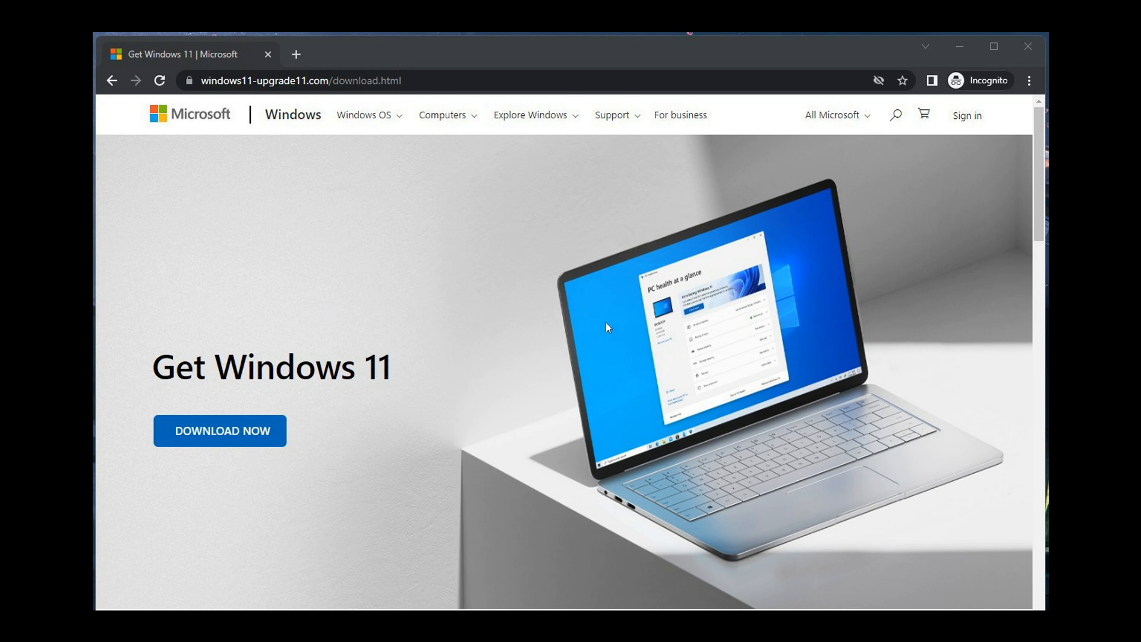
pyautogui.moveTo(747, 278)
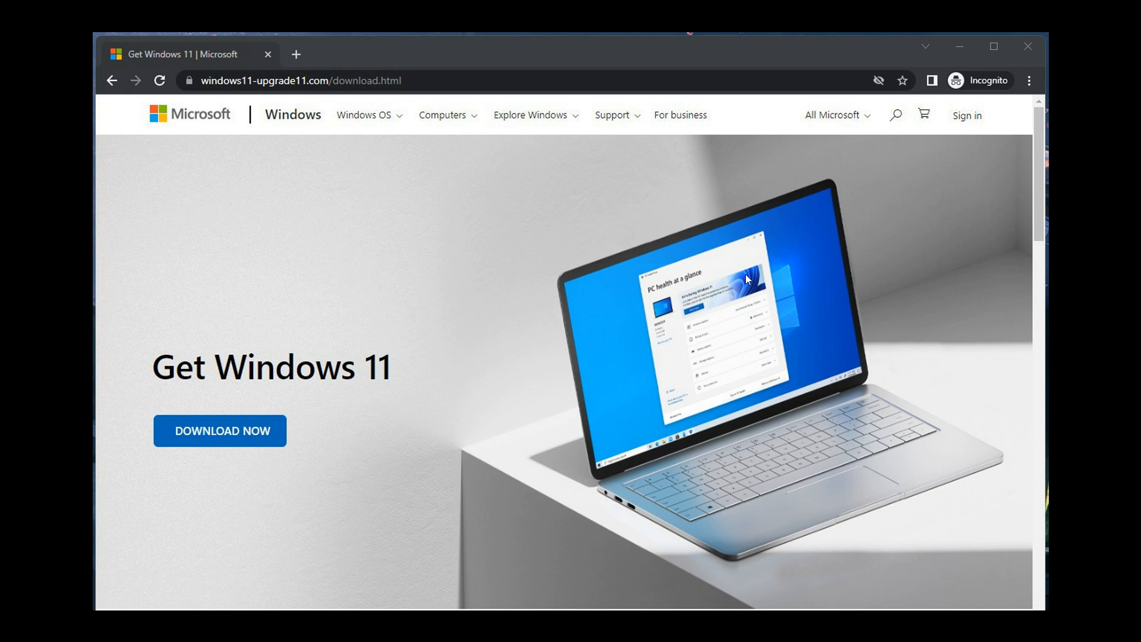
pyautogui.moveTo(746, 280)
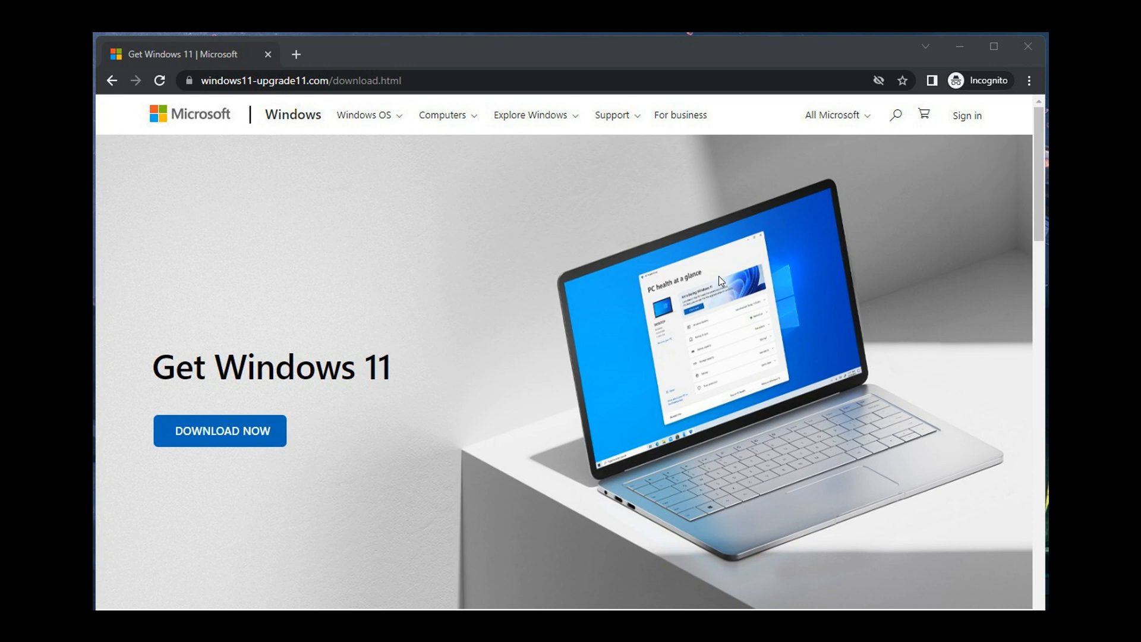
pyautogui.moveTo(720, 336)
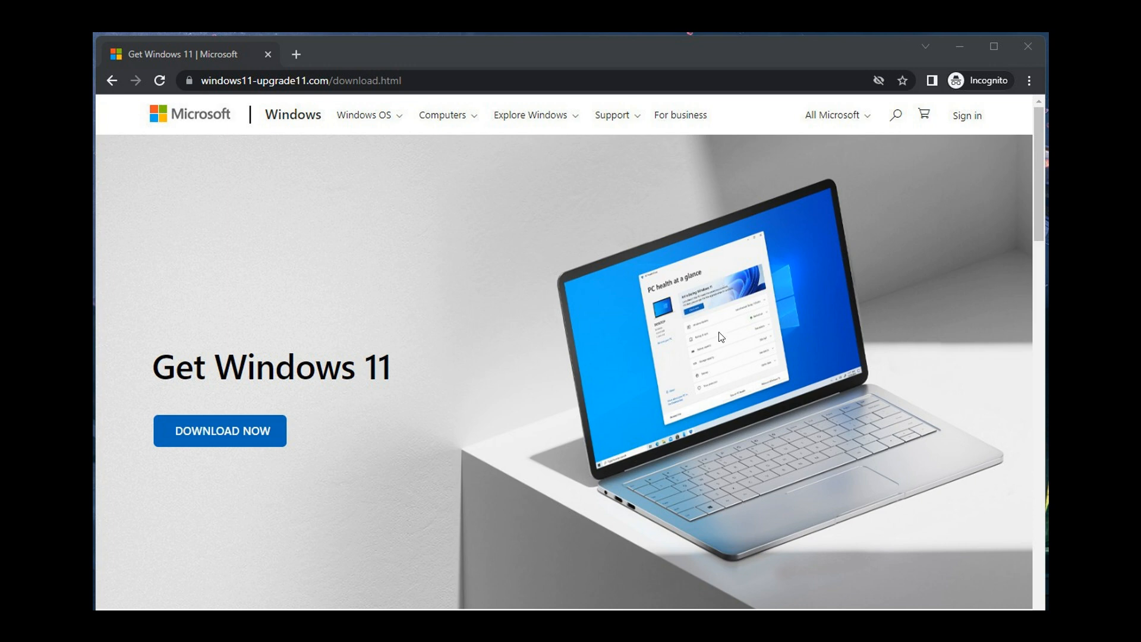
pyautogui.moveTo(754, 305)
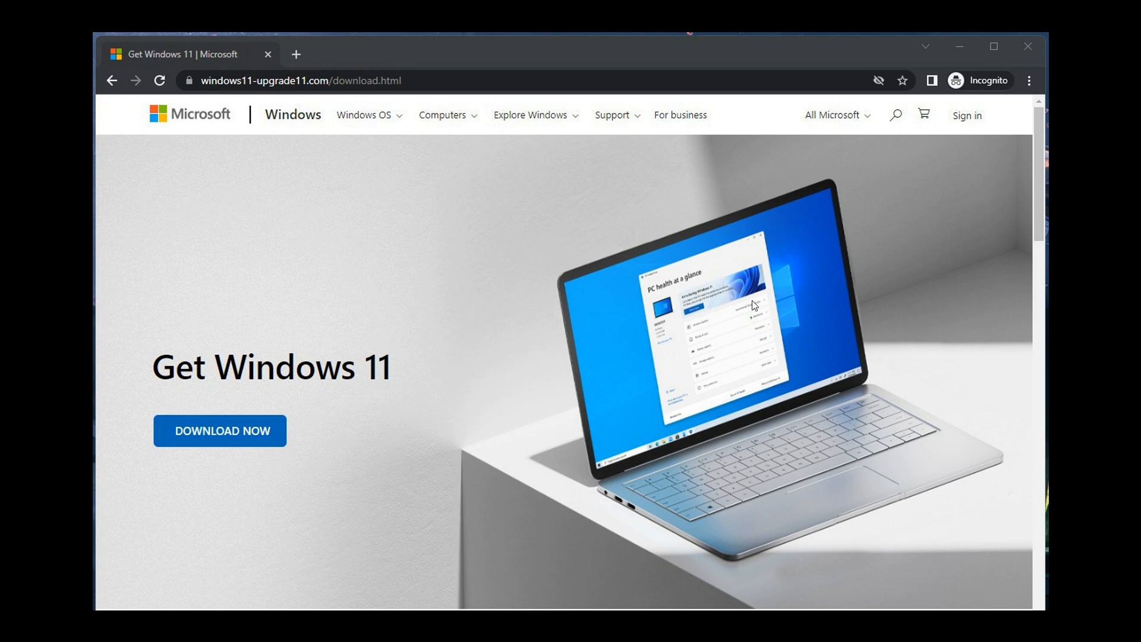
pyautogui.moveTo(757, 319)
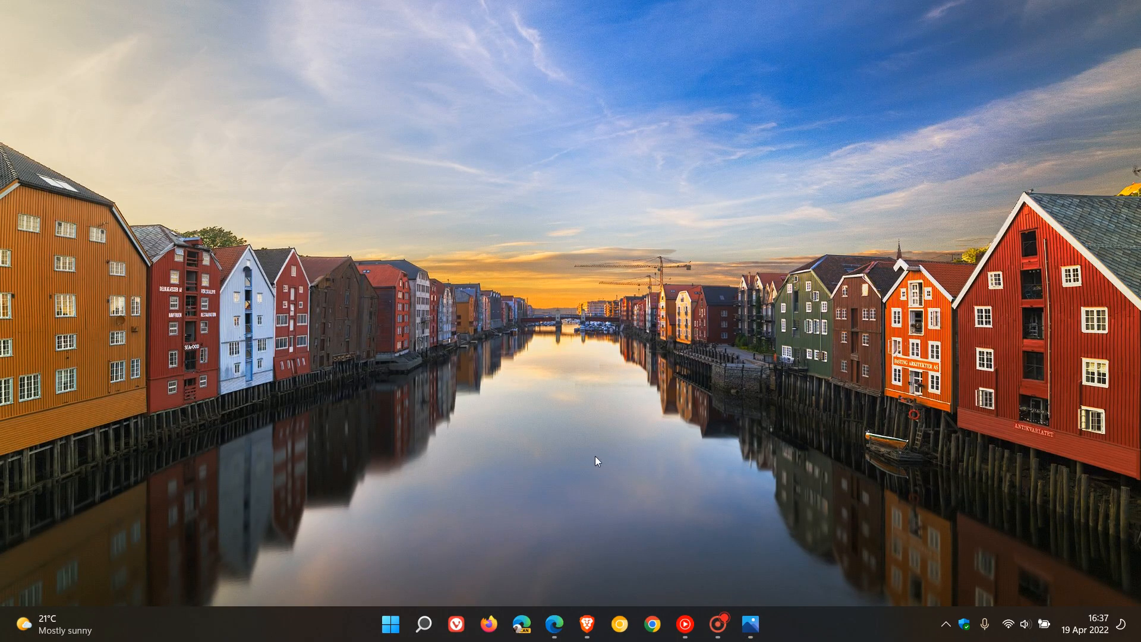
# Restore the Edge window showing the genuine microsoft.com Download Windows 11 page.
pyautogui.click(555, 624)
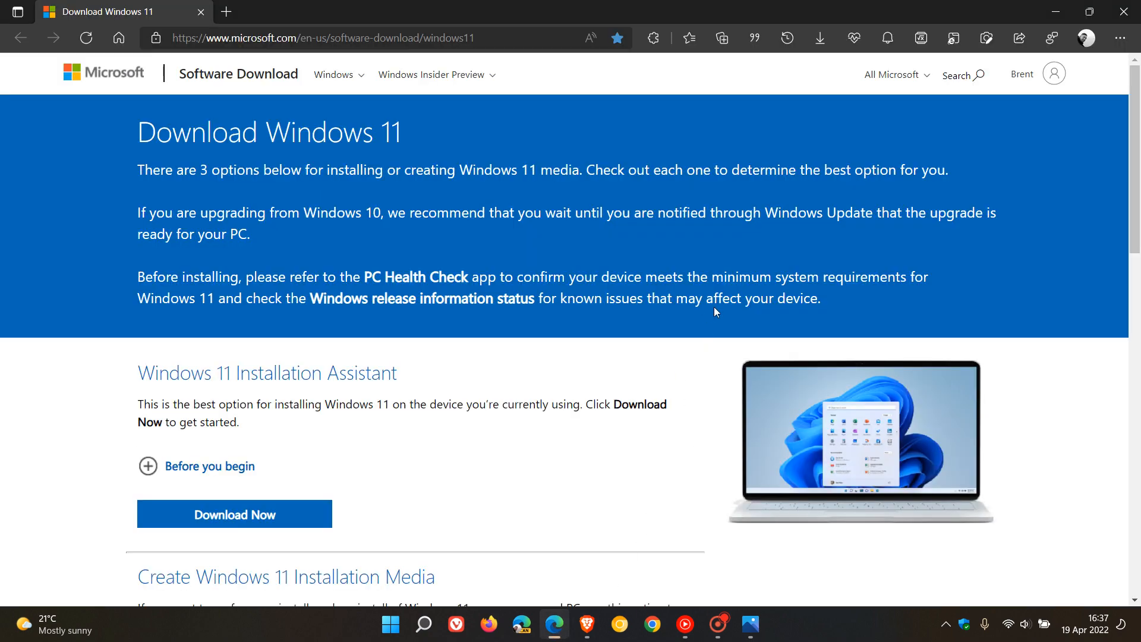
pyautogui.moveTo(718, 234)
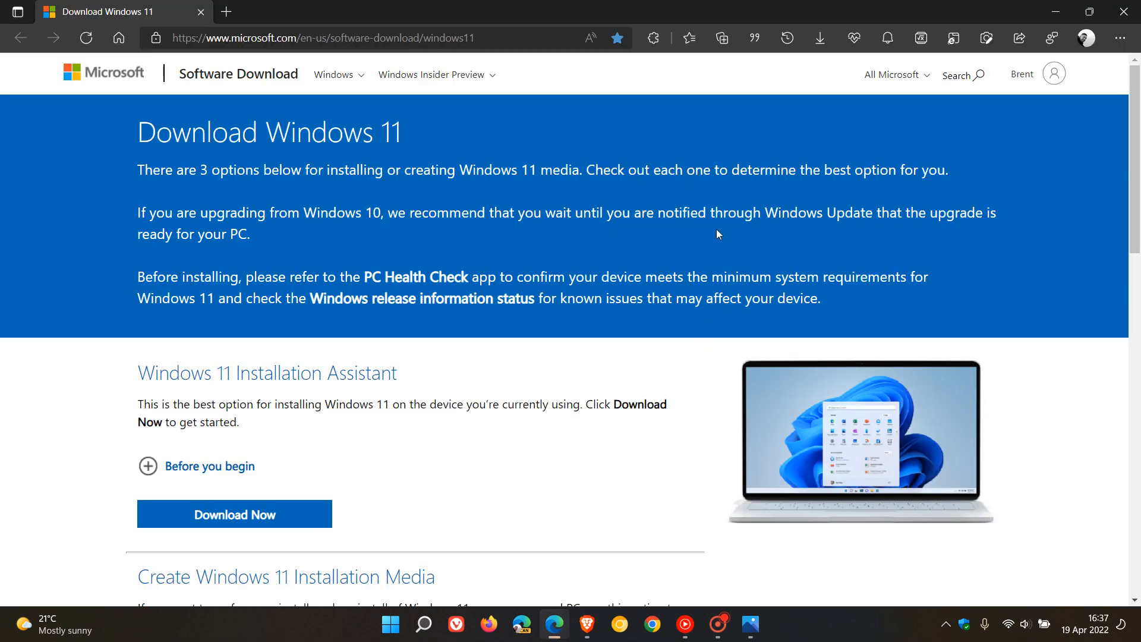
pyautogui.moveTo(677, 270)
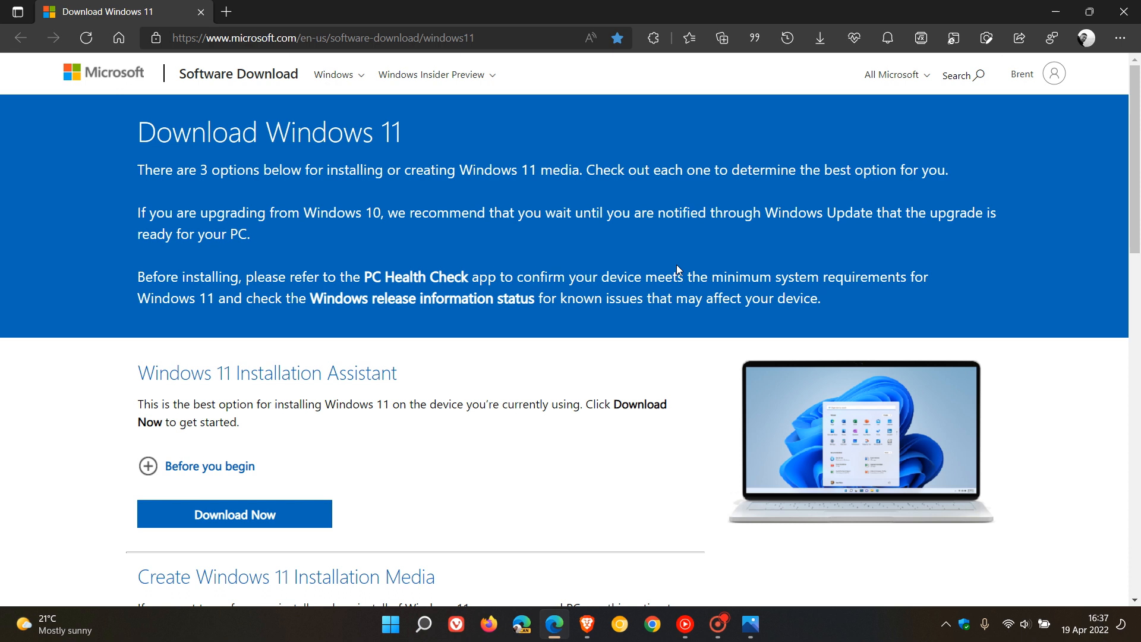
pyautogui.moveTo(639, 253)
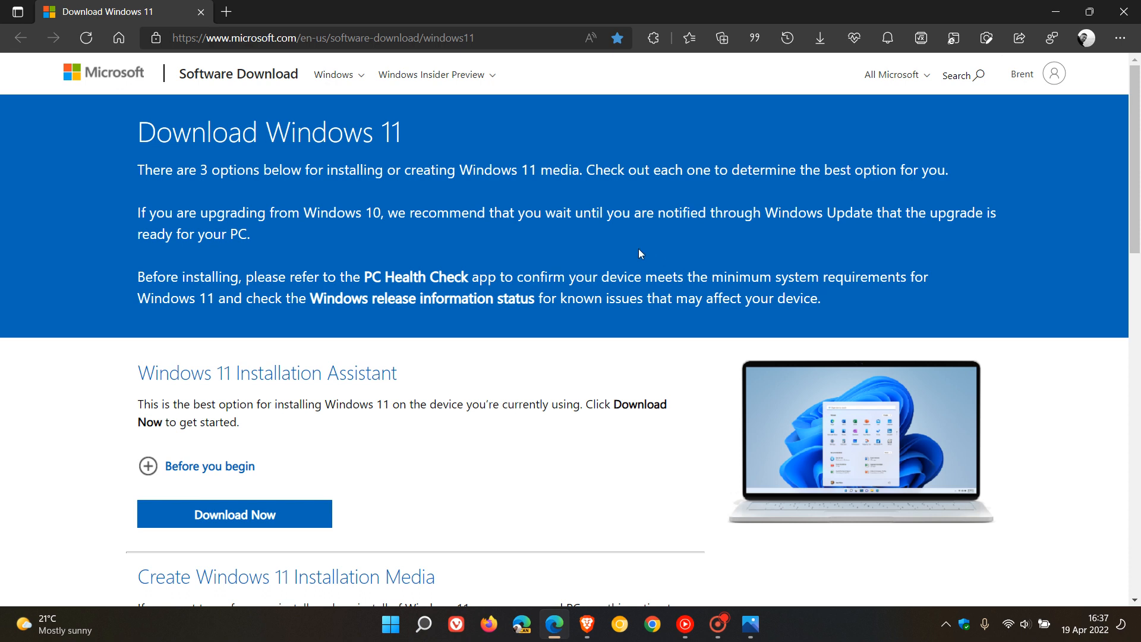
pyautogui.moveTo(671, 252)
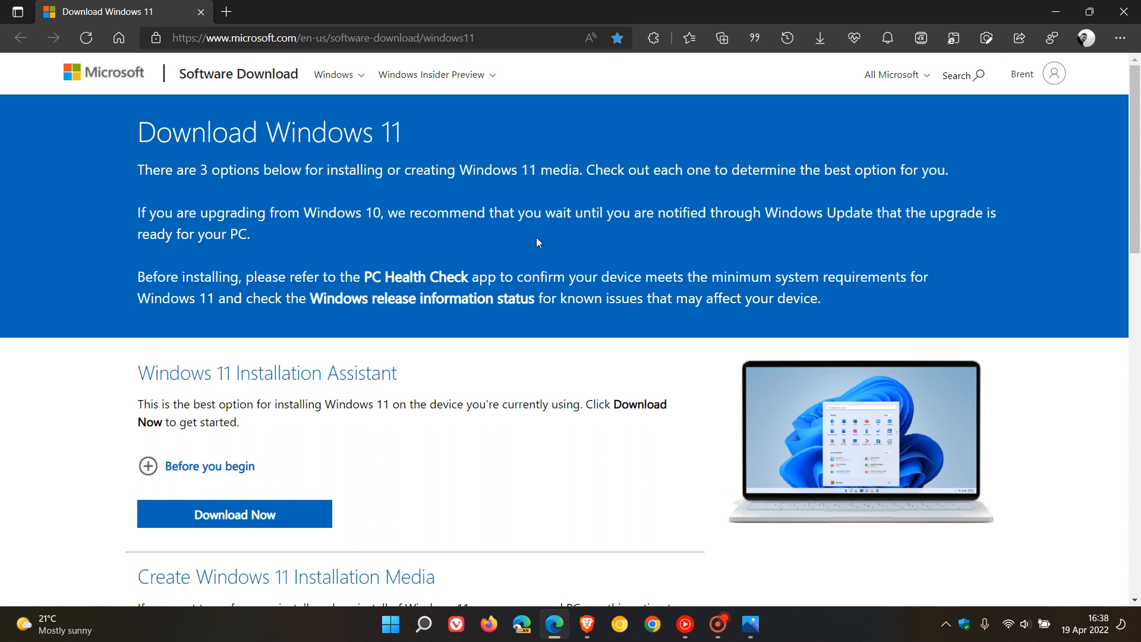
pyautogui.moveTo(614, 255)
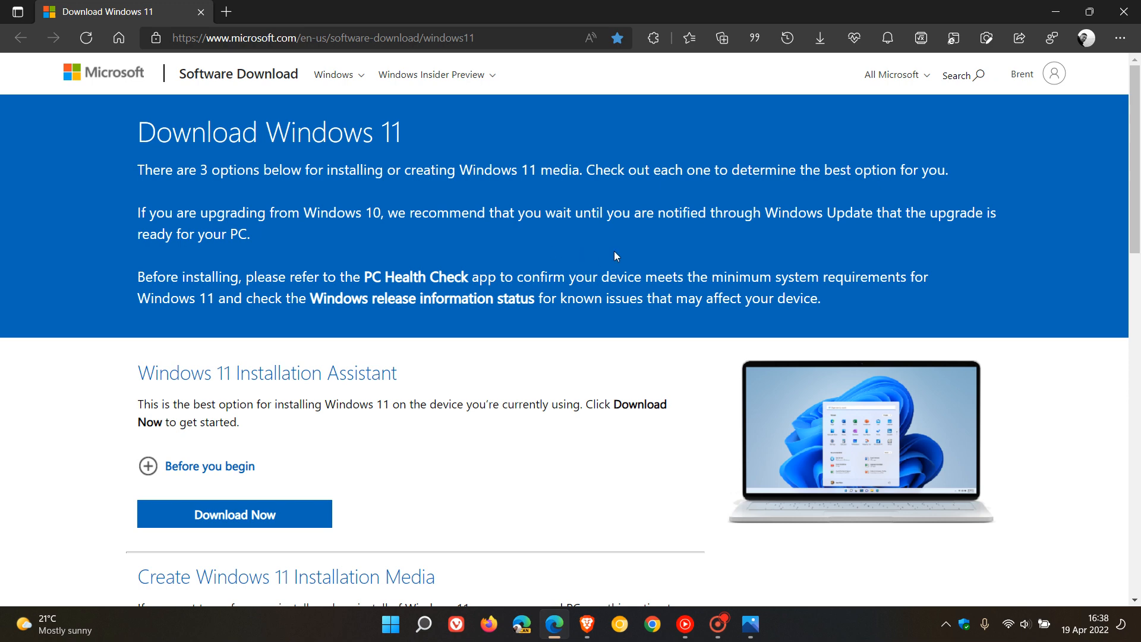
pyautogui.scroll(-3)
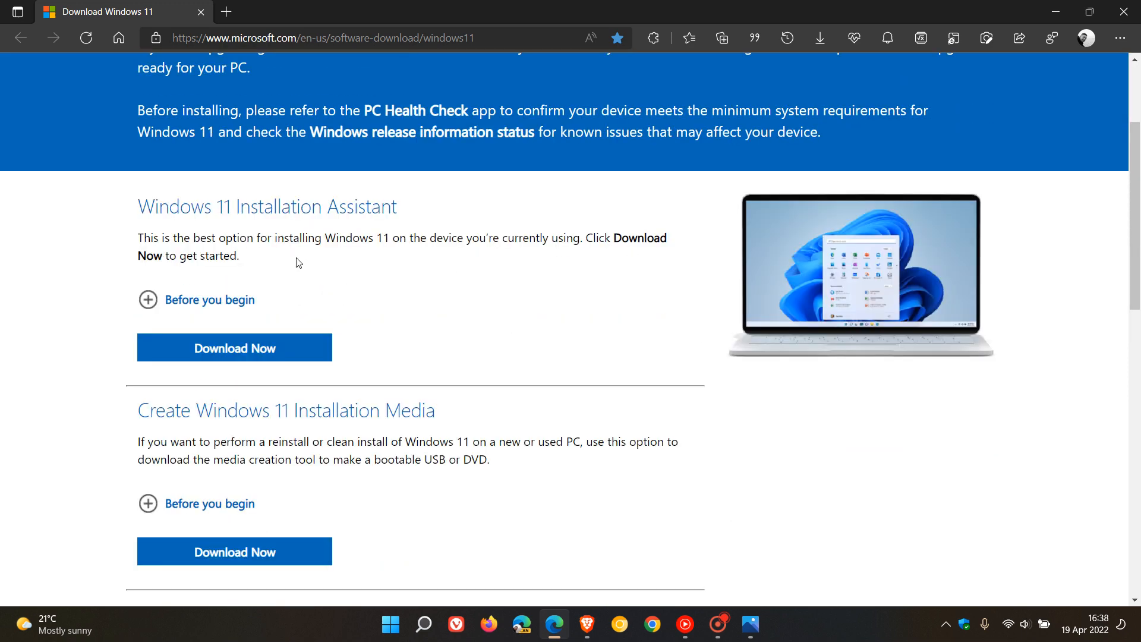
pyautogui.scroll(-3)
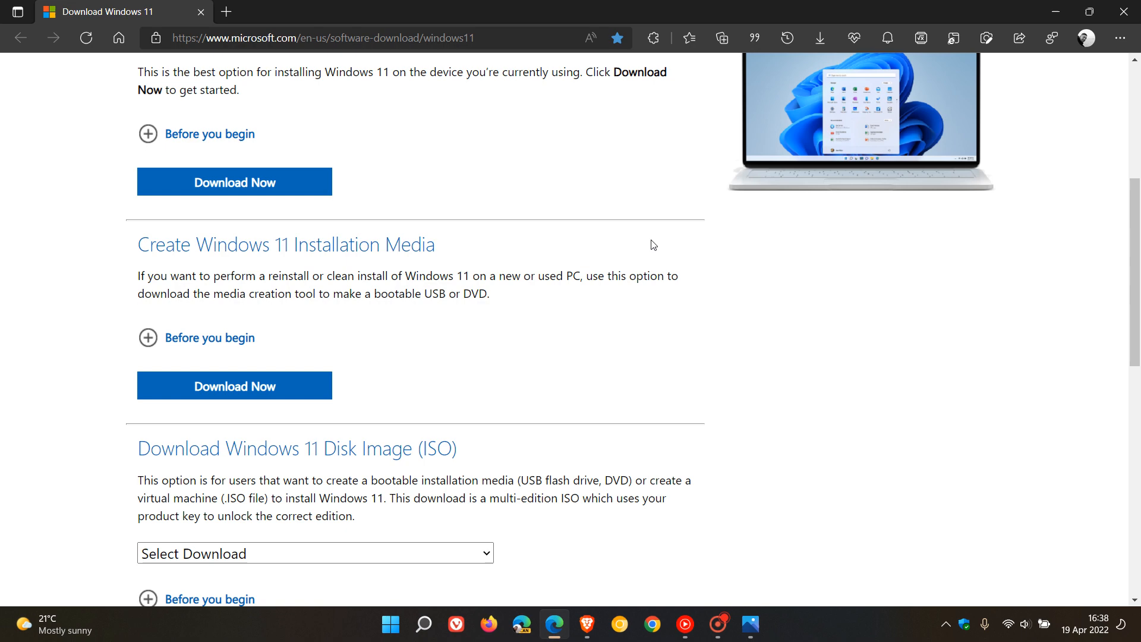
pyautogui.scroll(-3)
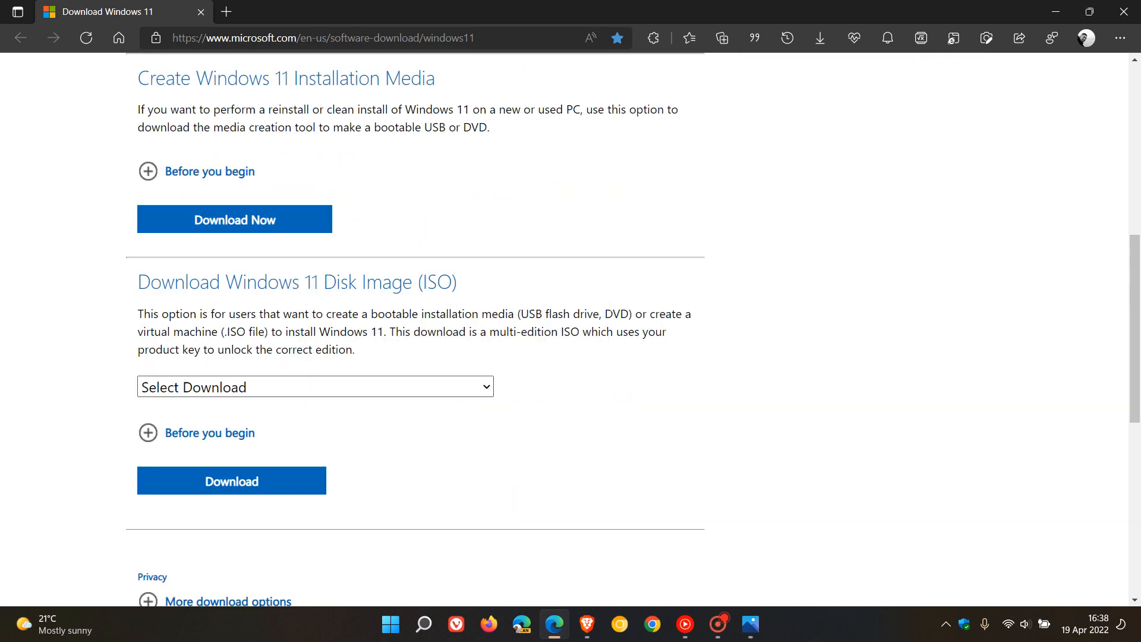
pyautogui.moveTo(696, 275)
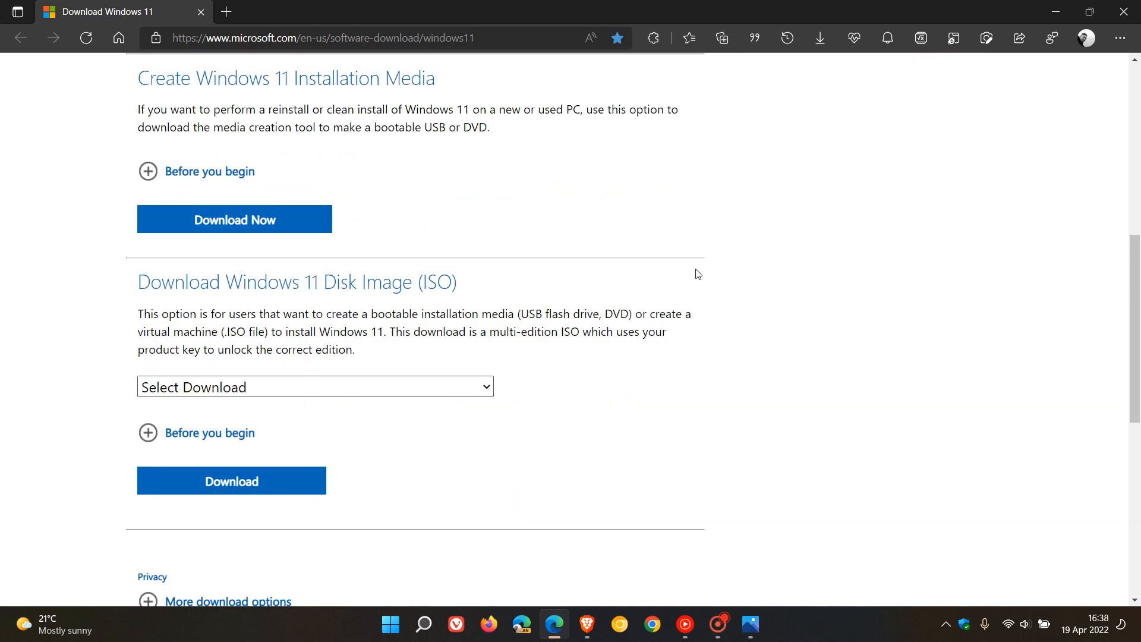
pyautogui.scroll(3)
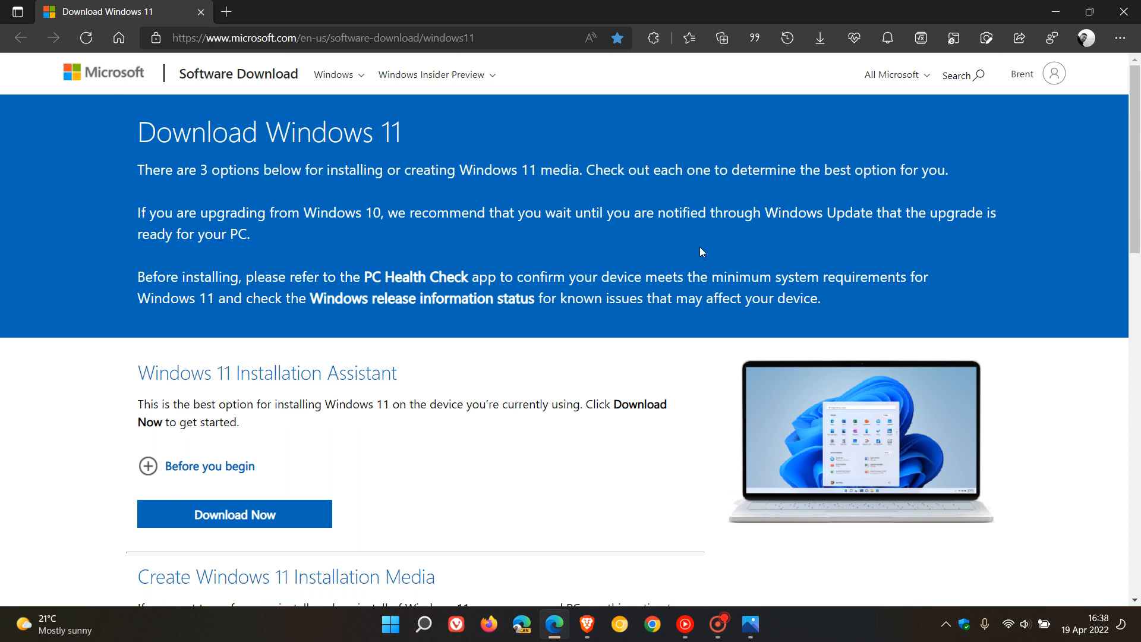
pyautogui.moveTo(682, 248)
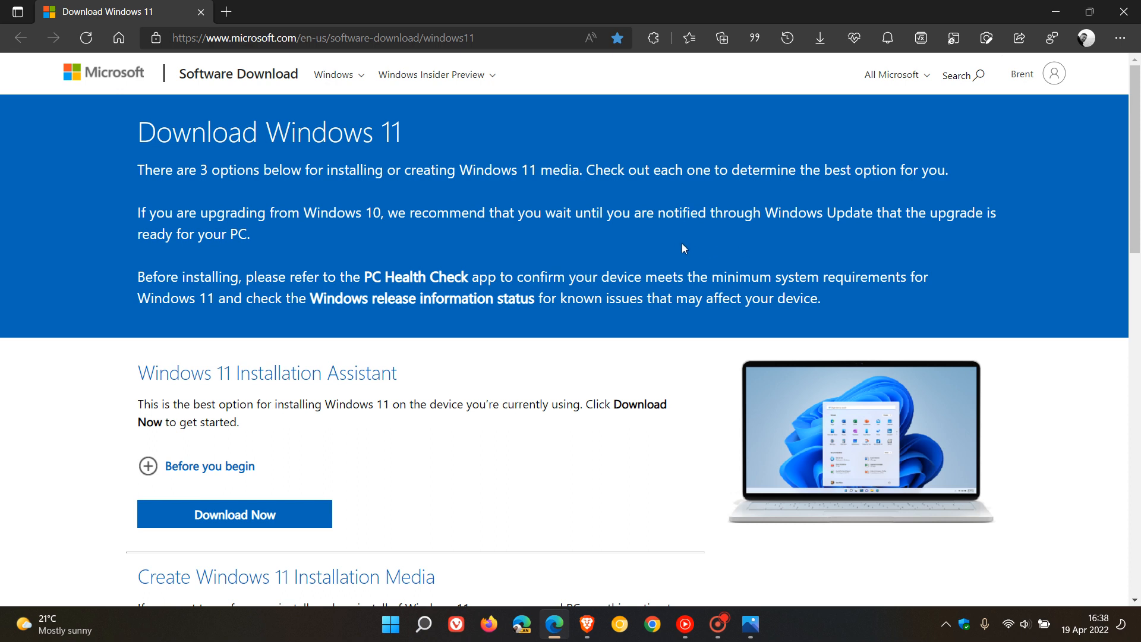
pyautogui.moveTo(677, 297)
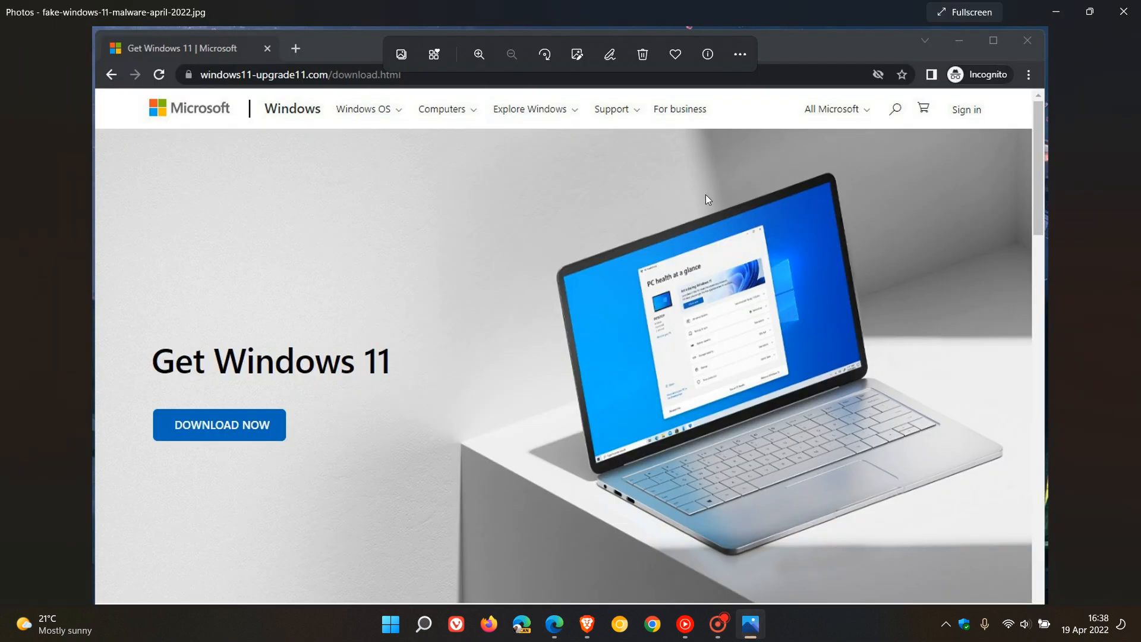
pyautogui.moveTo(716, 318)
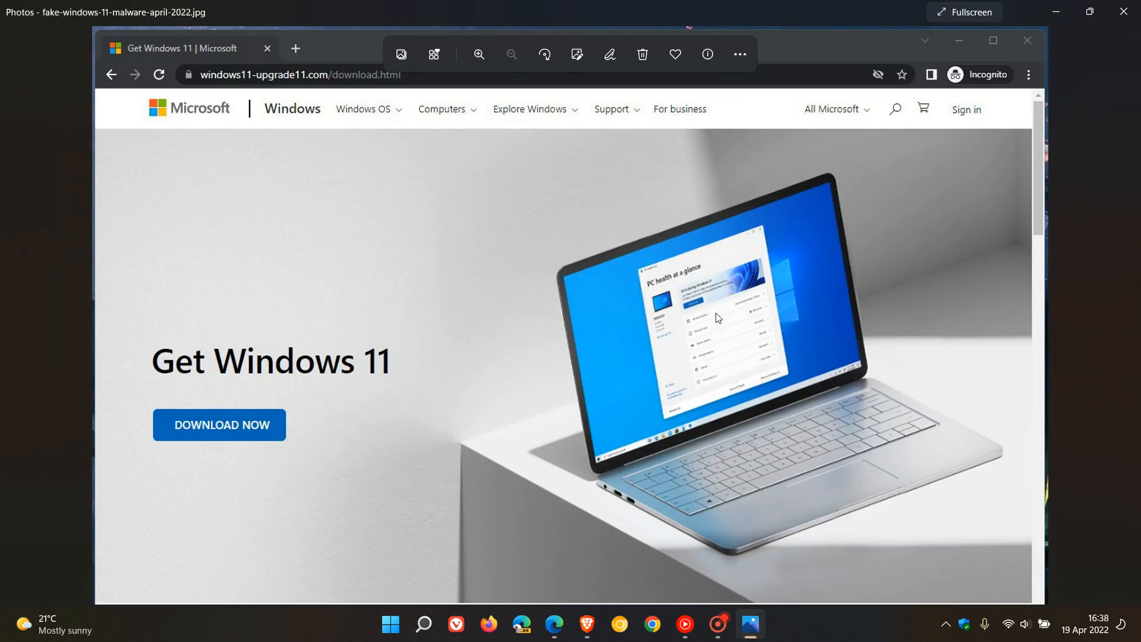
pyautogui.moveTo(775, 269)
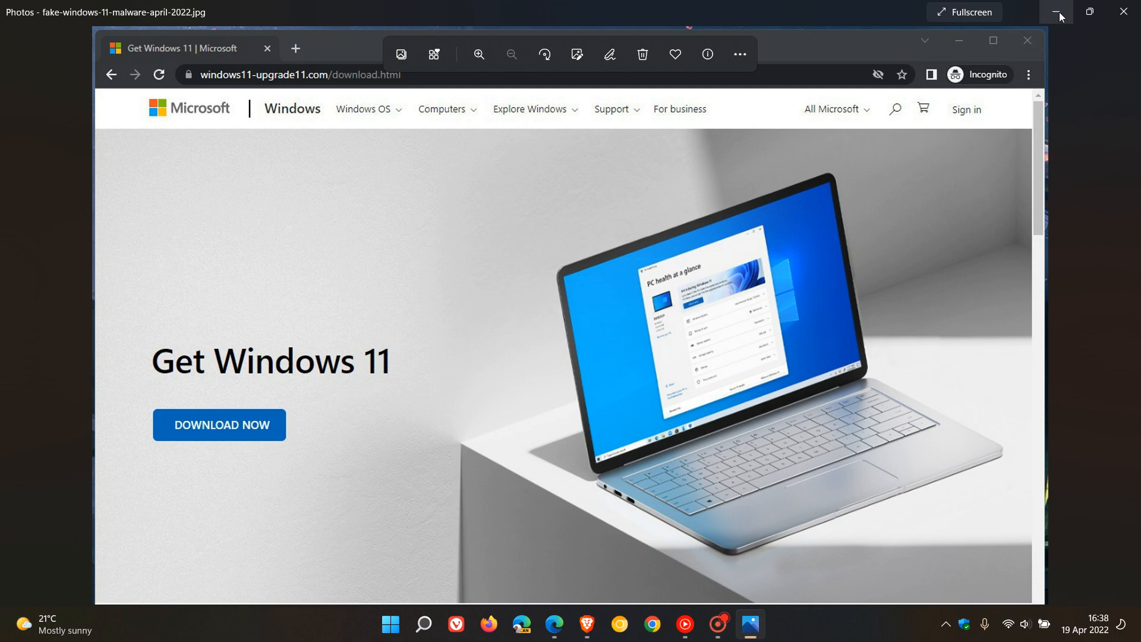
# Minimize the Photos window holding the fake-site screenshot to return to the desktop.
pyautogui.click(1059, 12)
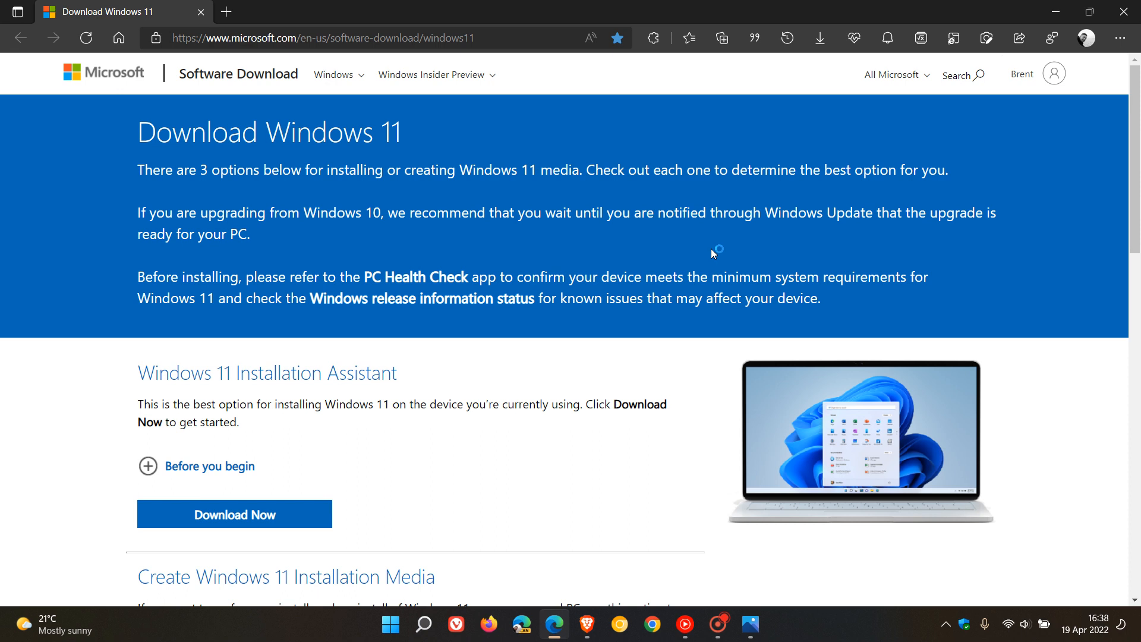
pyautogui.moveTo(712, 253)
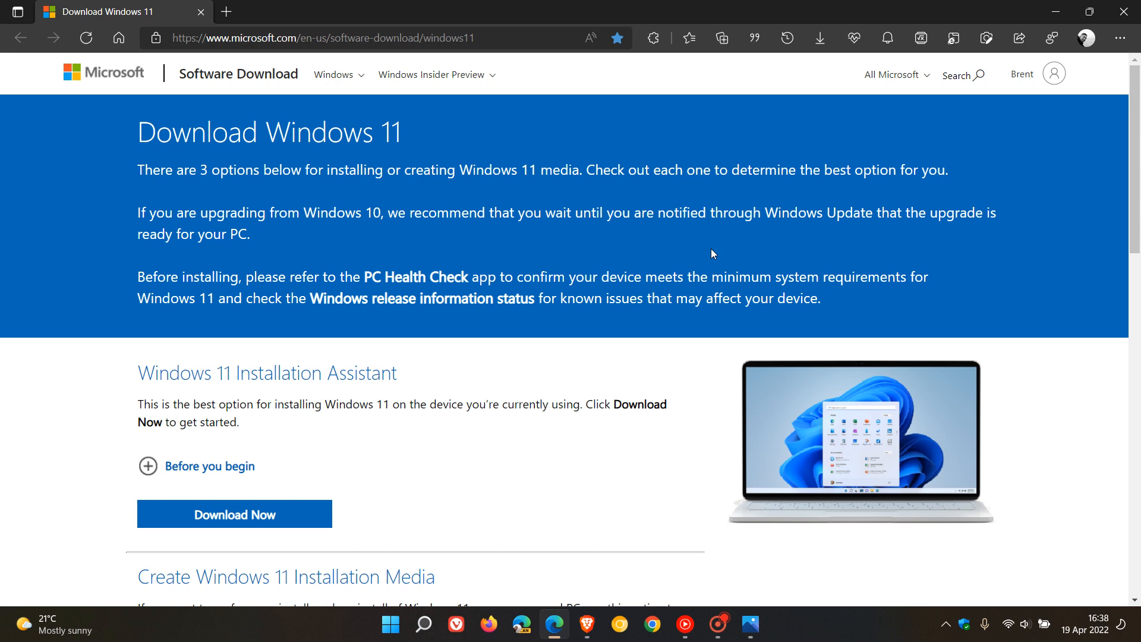
pyautogui.moveTo(728, 243)
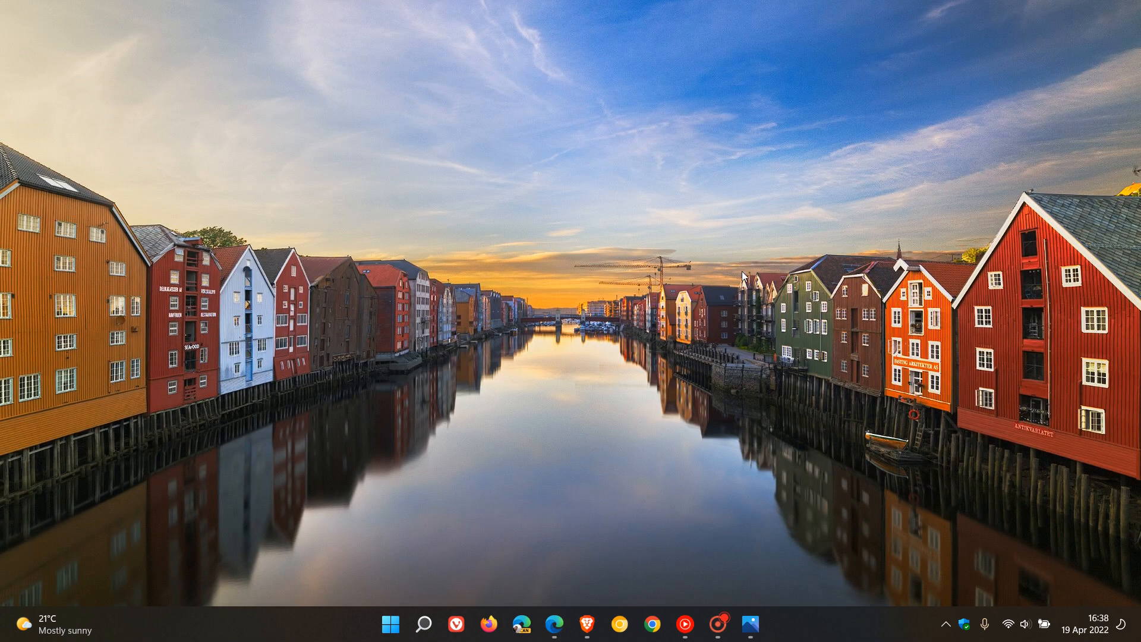
pyautogui.moveTo(746, 278)
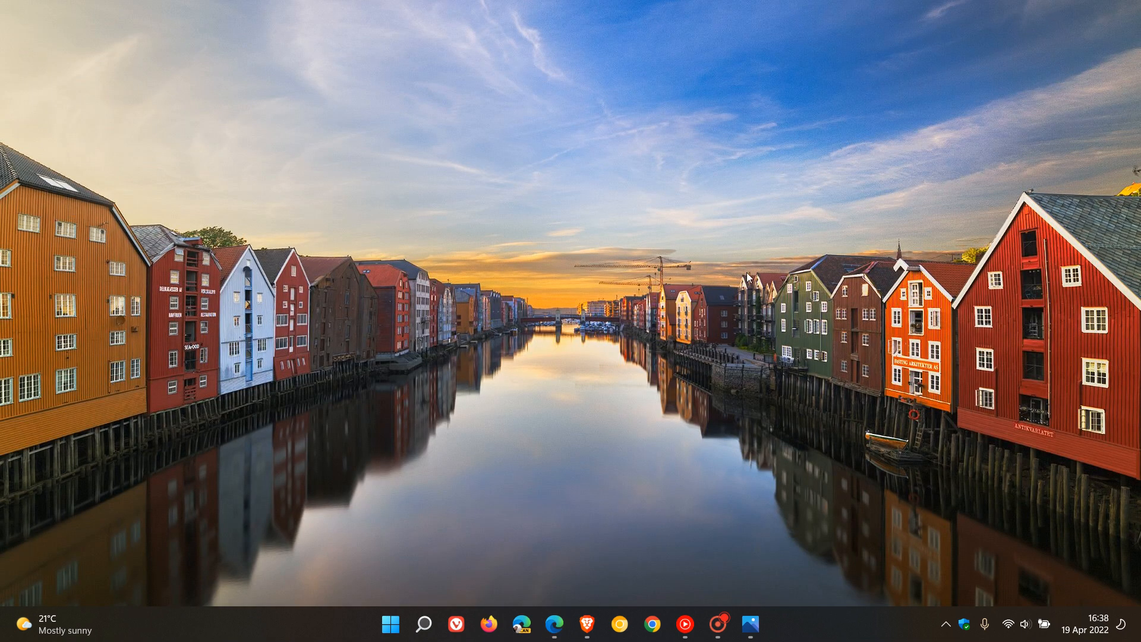